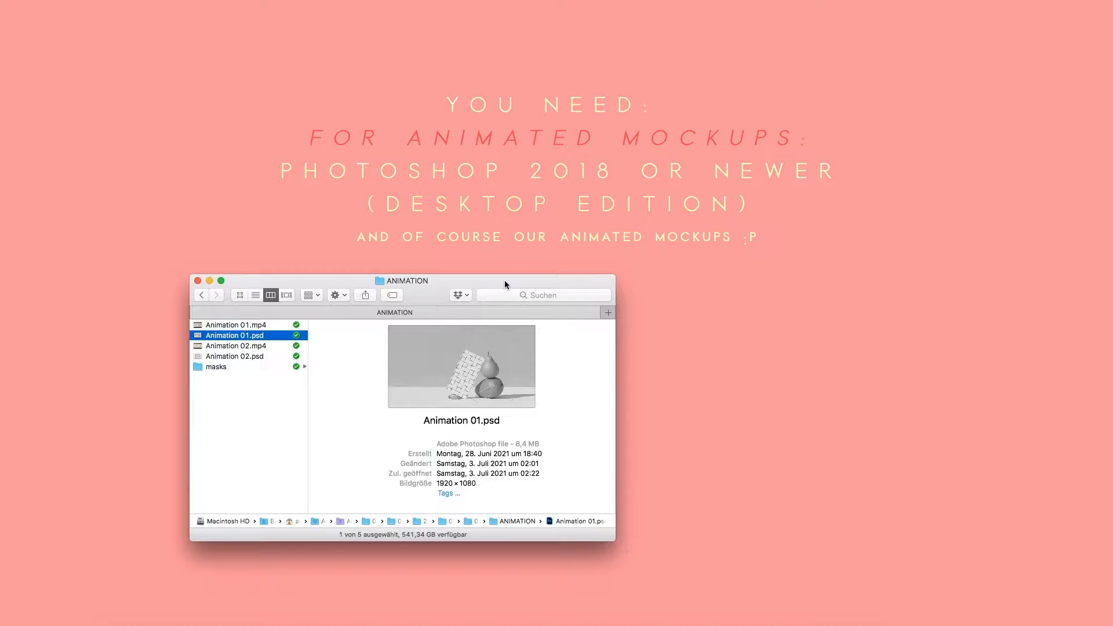
pyautogui.moveTo(269, 268)
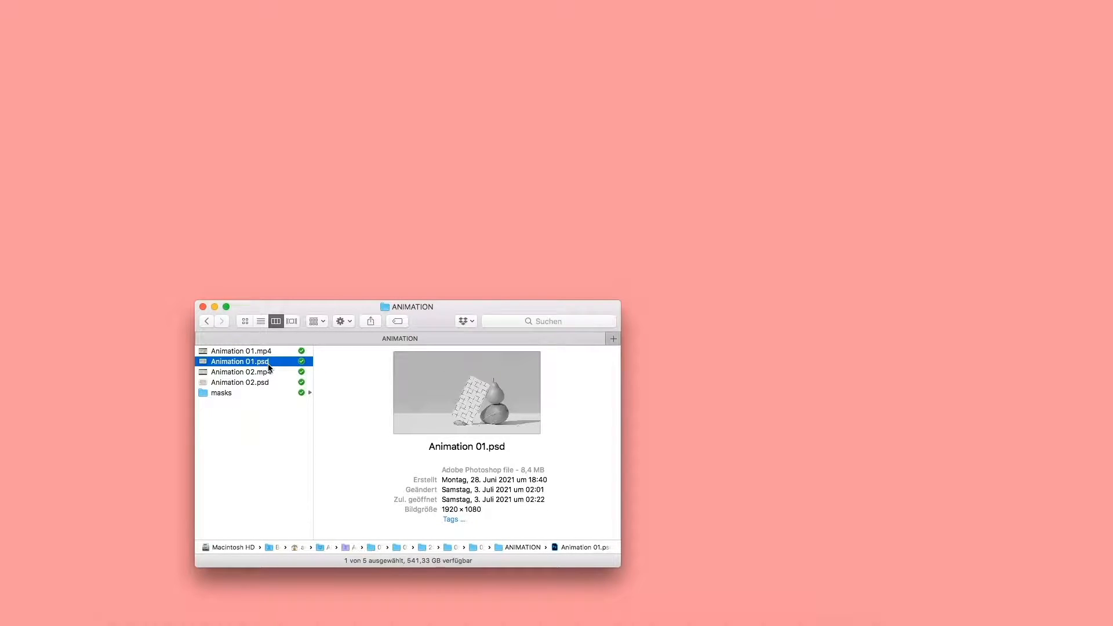
# Step: Open Animation 01.psd and enlarge its window to show the whole canvas
pyautogui.doubleClick(240, 361)
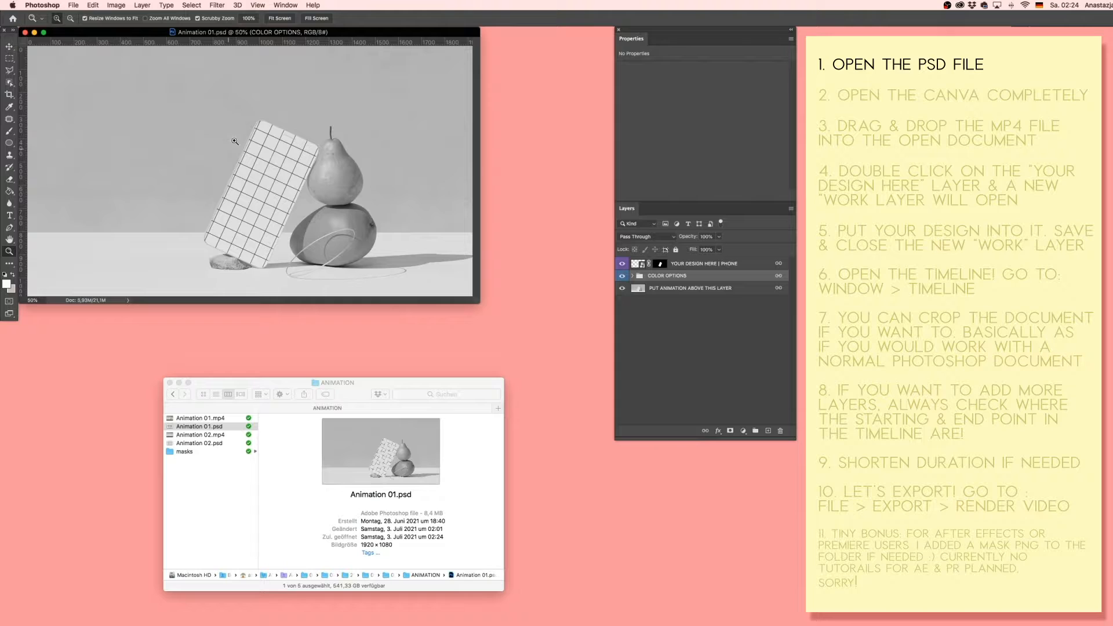
pyautogui.moveTo(253, 31); pyautogui.dragTo(293, 85)
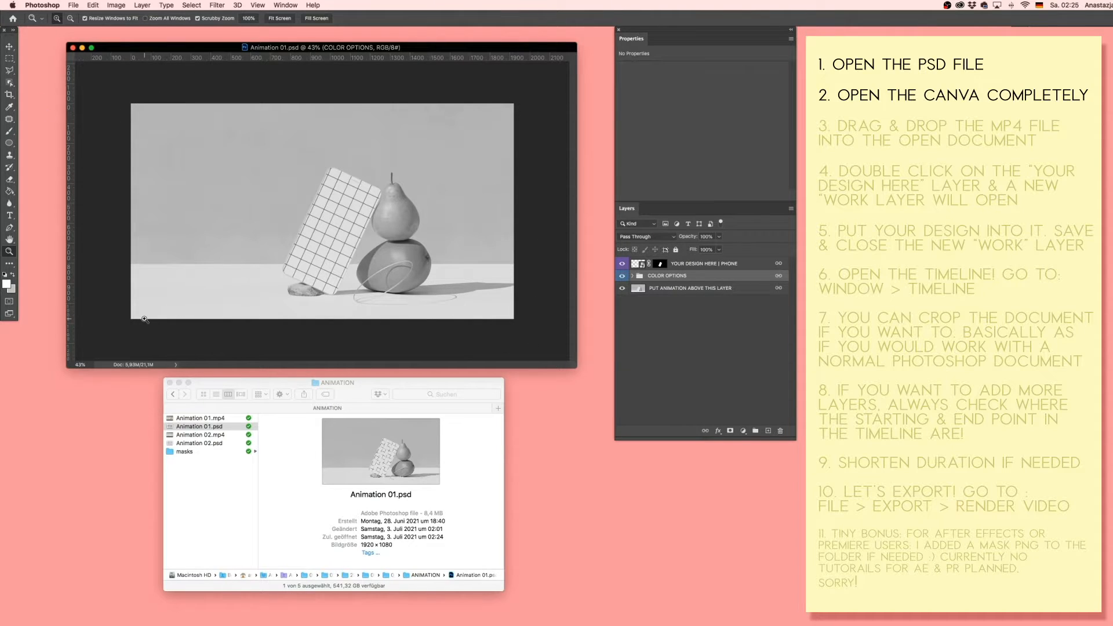
# Step: Select the PUT ANIMATION ABOVE THIS LAYER layer as the target for the video
pyautogui.click(689, 288)
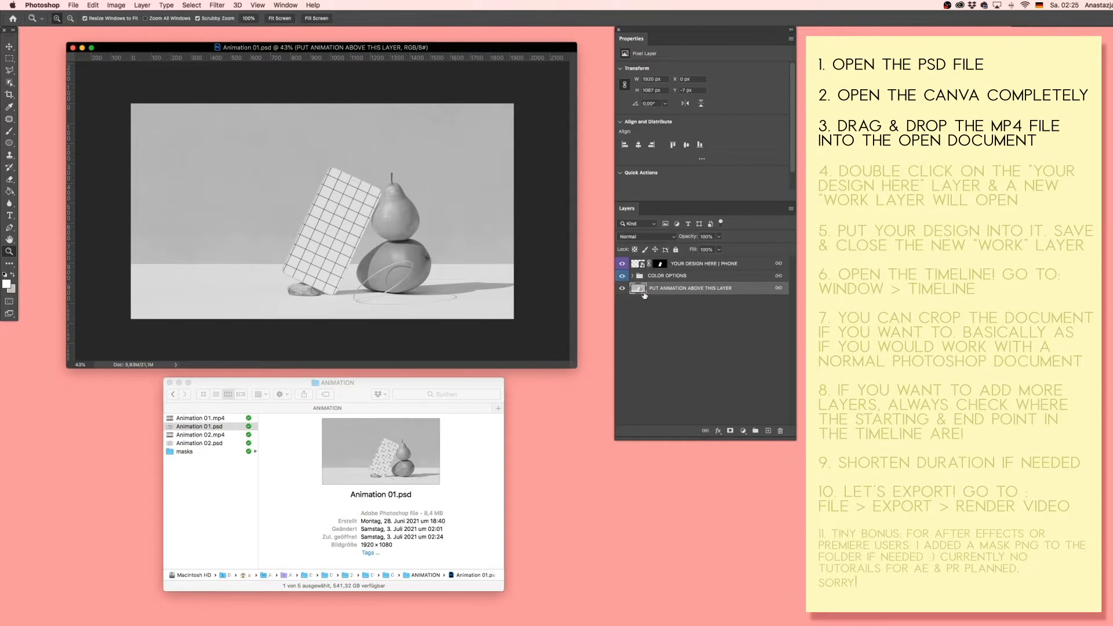
pyautogui.moveTo(664, 298)
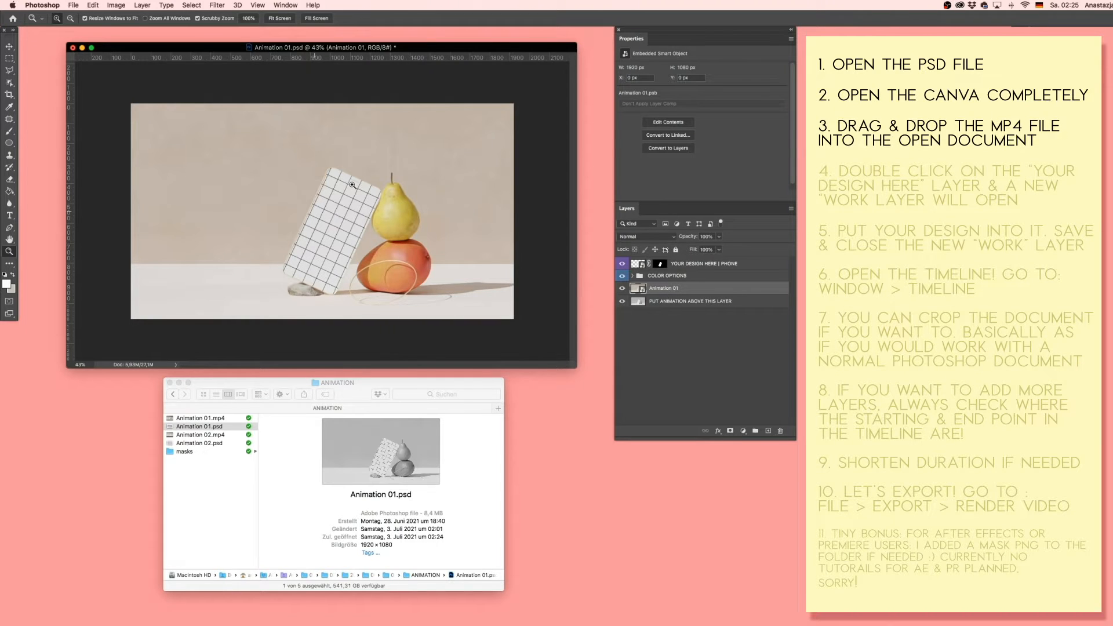
pyautogui.moveTo(429, 194)
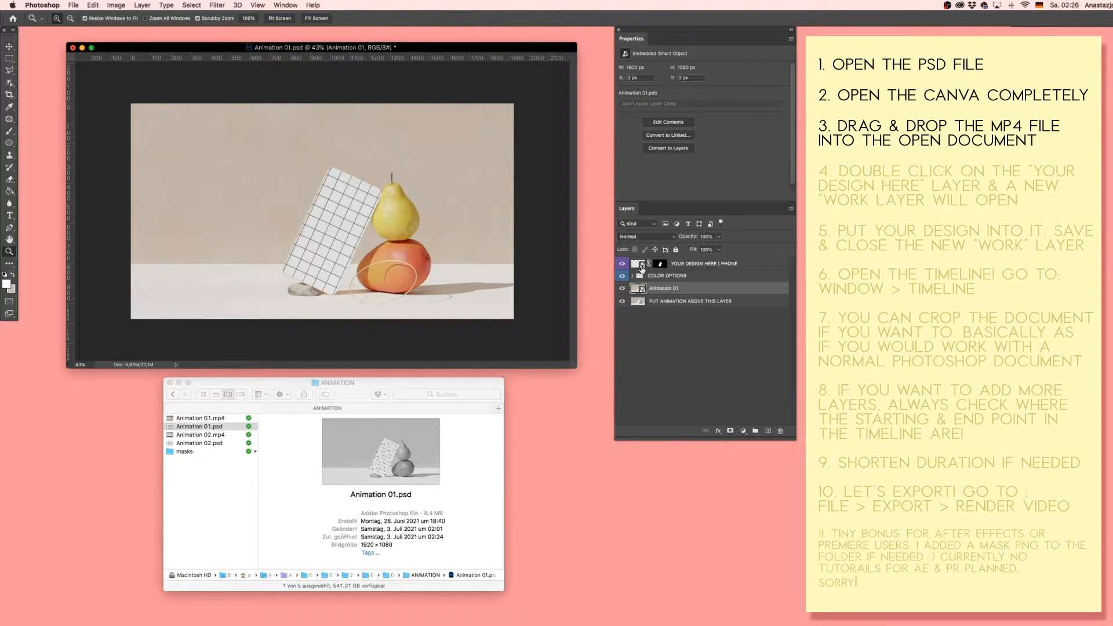
# Step: Edit the YOUR DESIGN HERE | PHONE smart object and add a yellow Solid Color fill layer
pyautogui.click(703, 263)
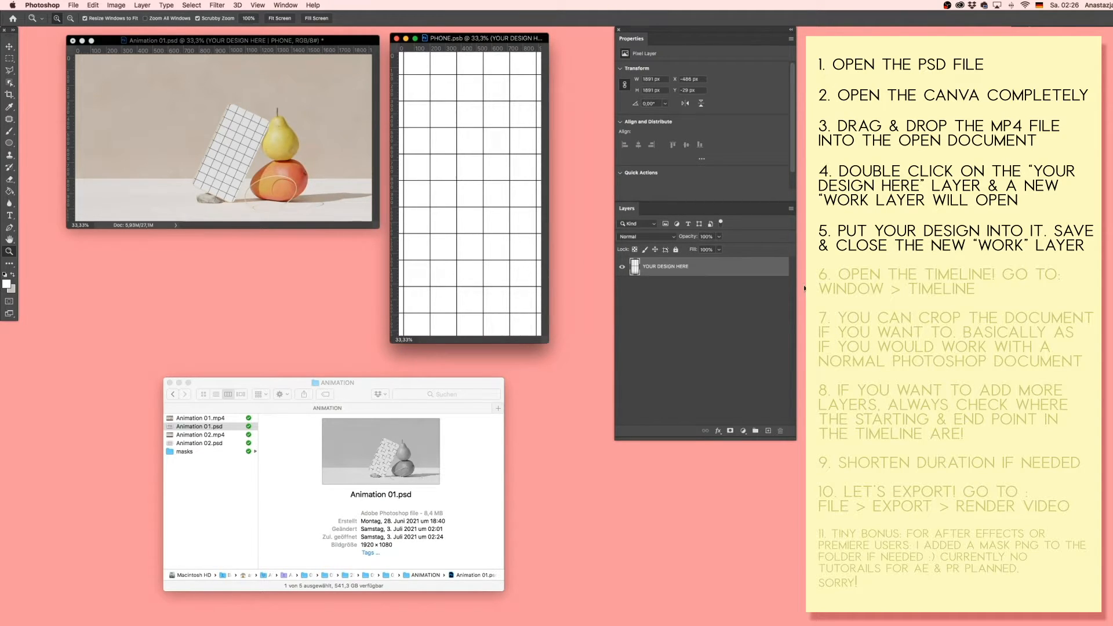
pyautogui.click(743, 431)
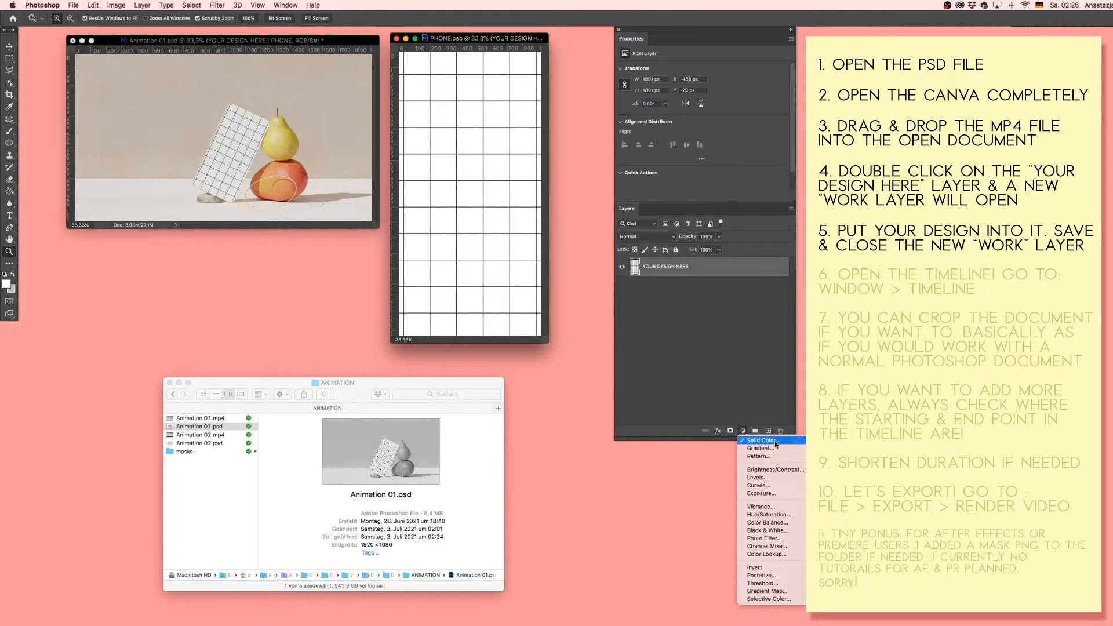
pyautogui.click(761, 440)
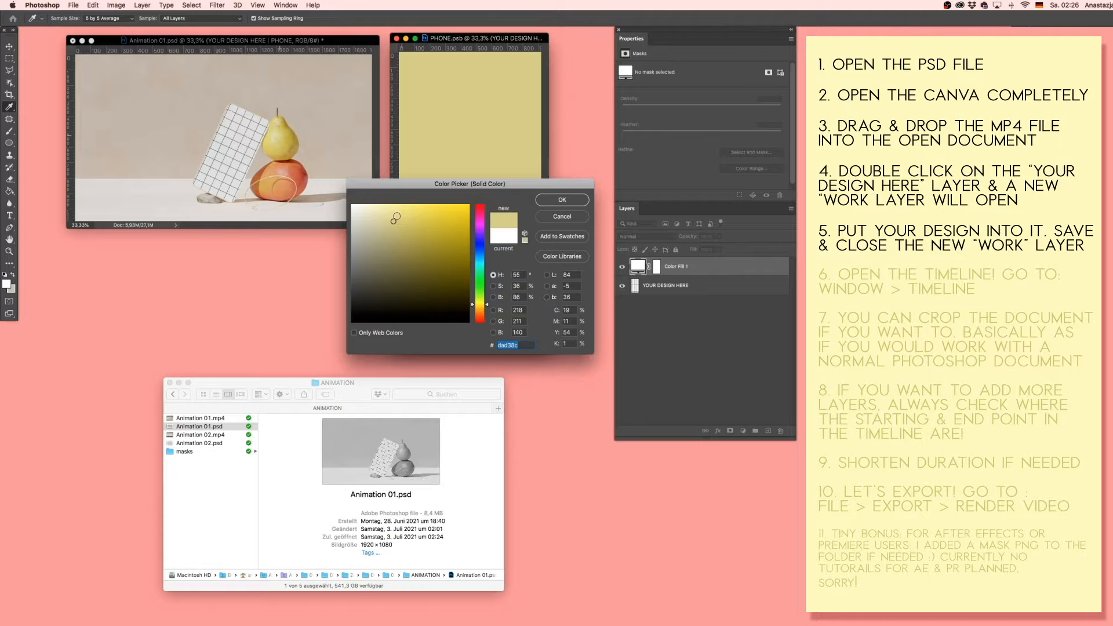
pyautogui.click(562, 199)
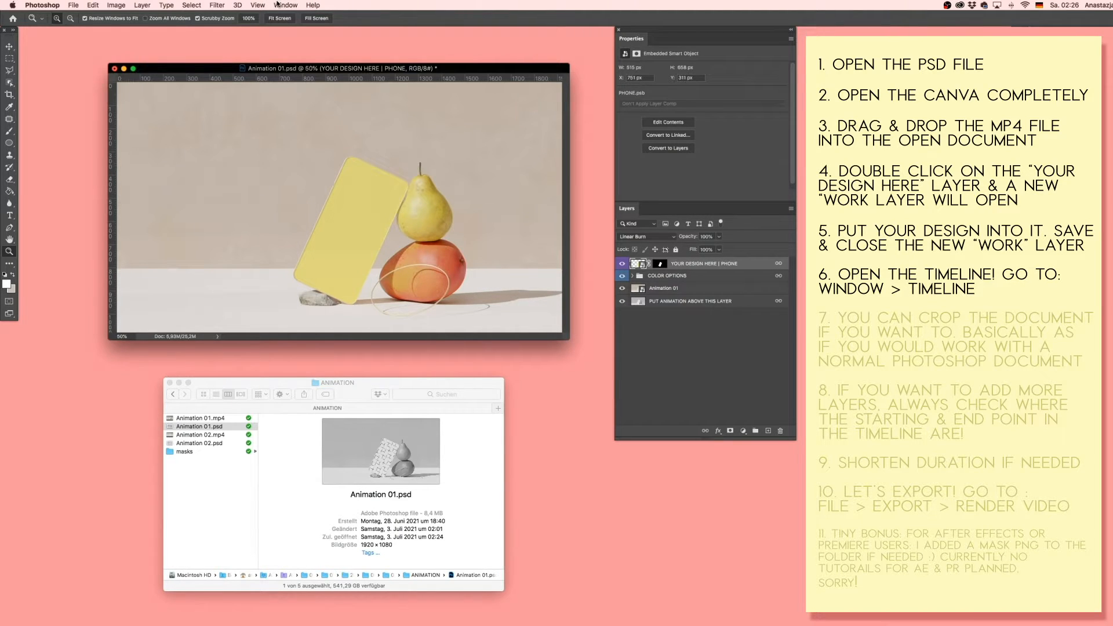
# Step: Show the Timeline panel from the Window menu
pyautogui.click(284, 5)
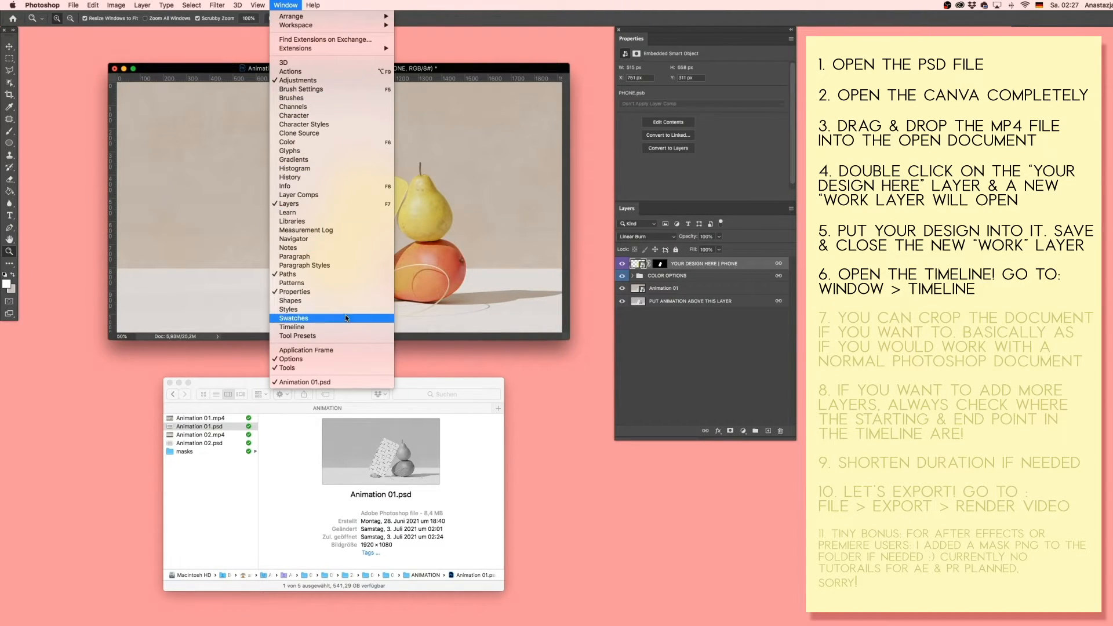
pyautogui.click(292, 327)
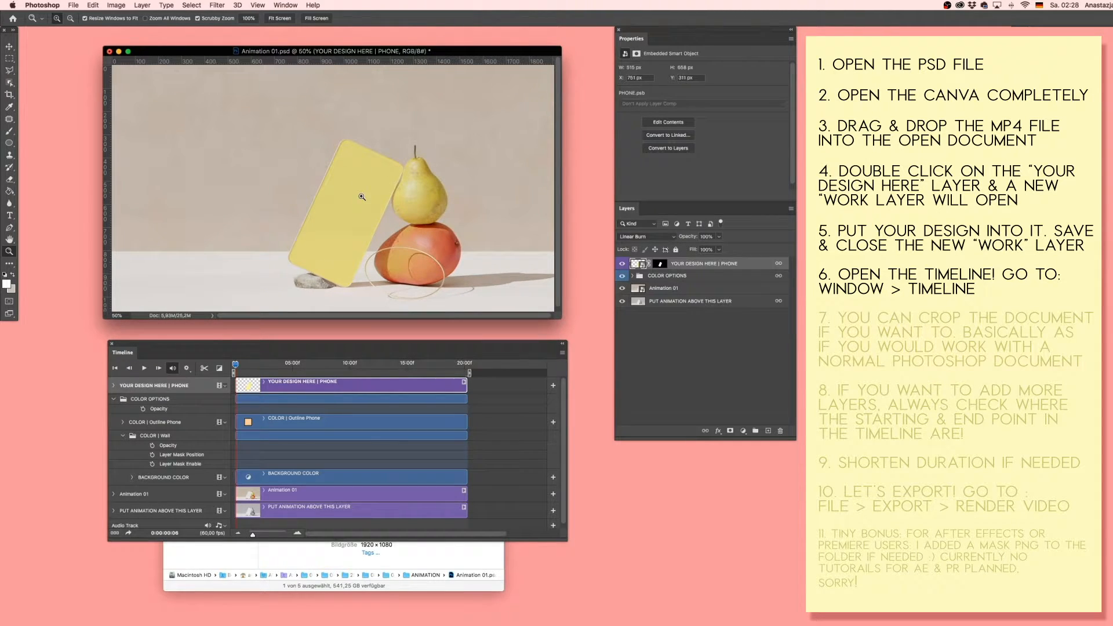
pyautogui.moveTo(478, 310)
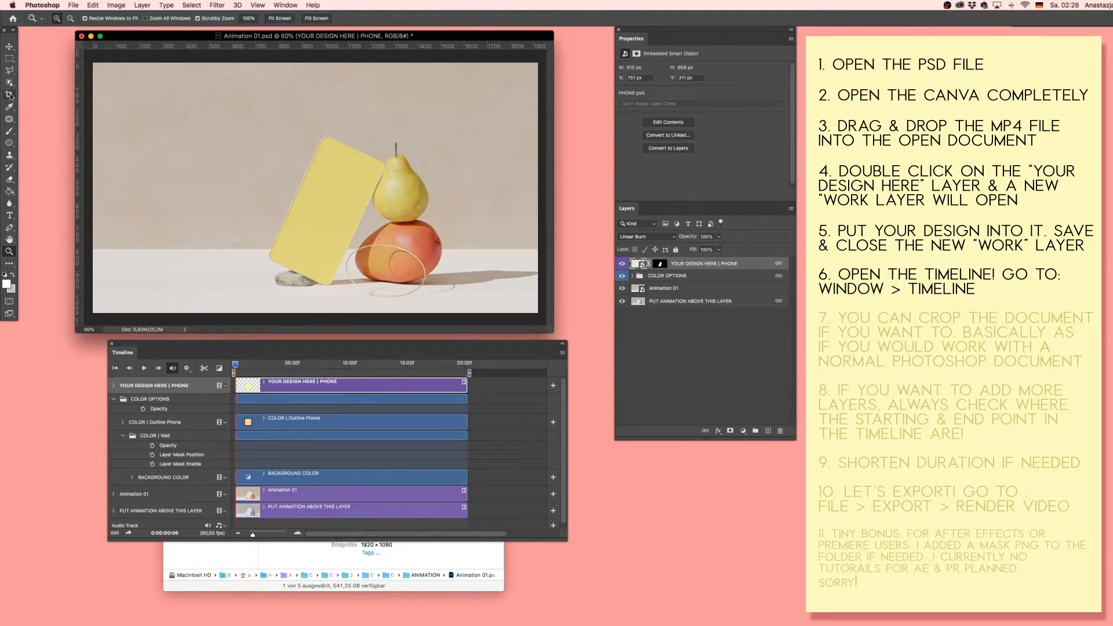
pyautogui.click(10, 94)
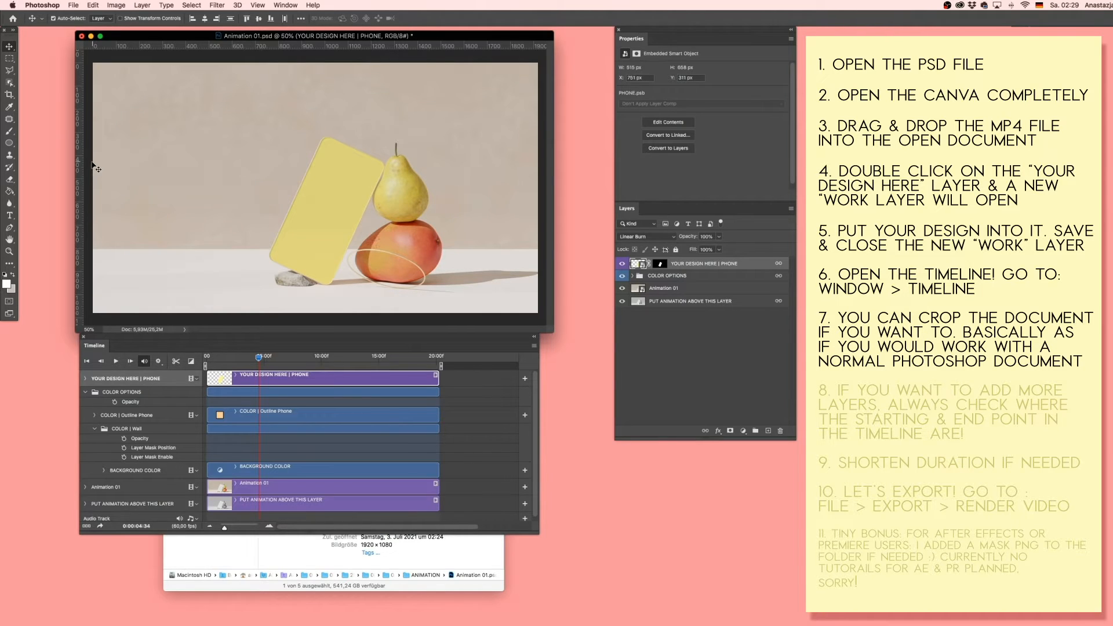
pyautogui.click(9, 215)
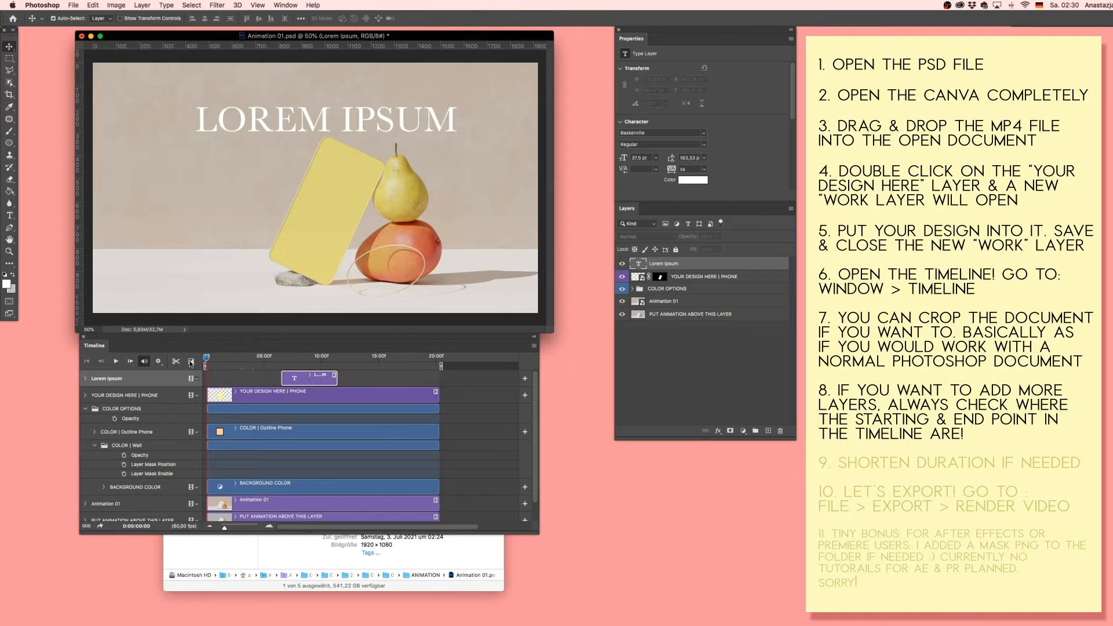
# Step: Select the Lorem Ipsum text clip in the Timeline
pyautogui.click(622, 264)
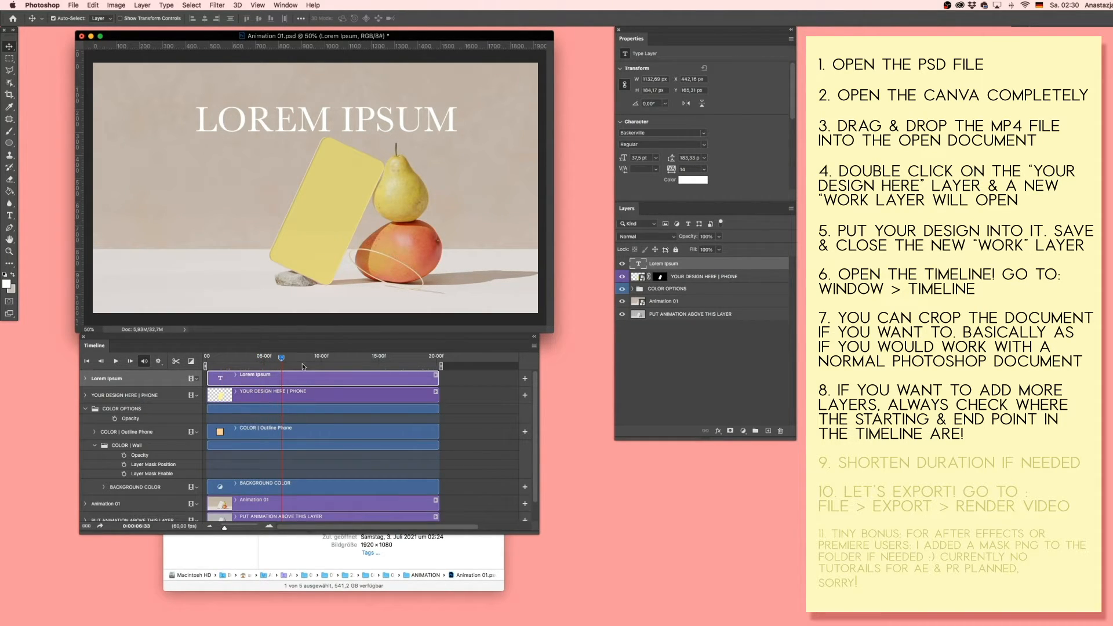
pyautogui.moveTo(338, 366)
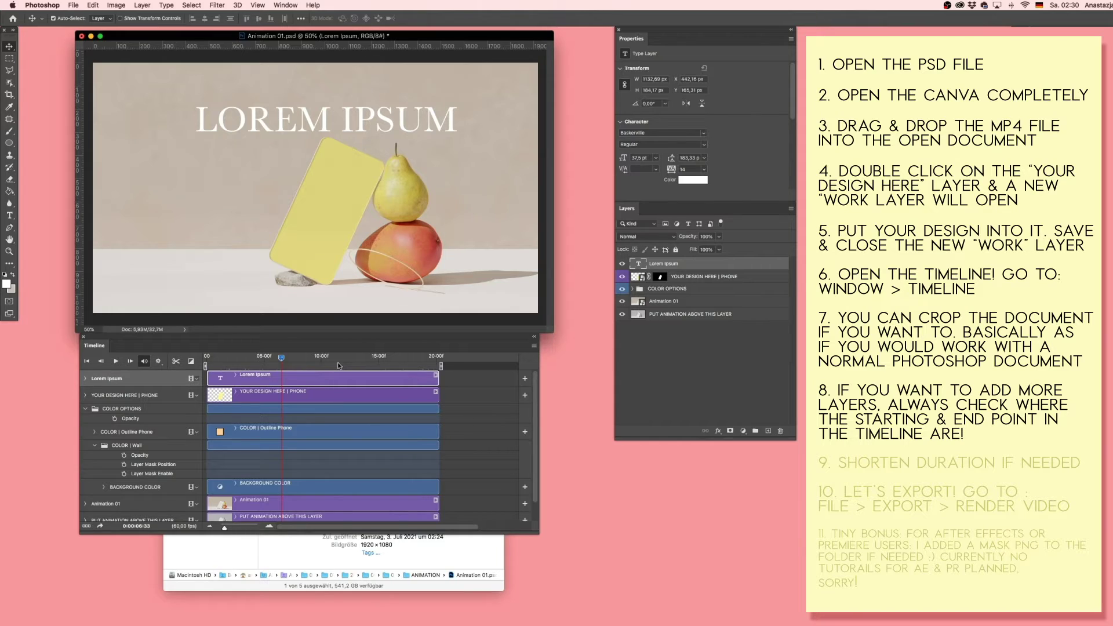
pyautogui.moveTo(499, 370)
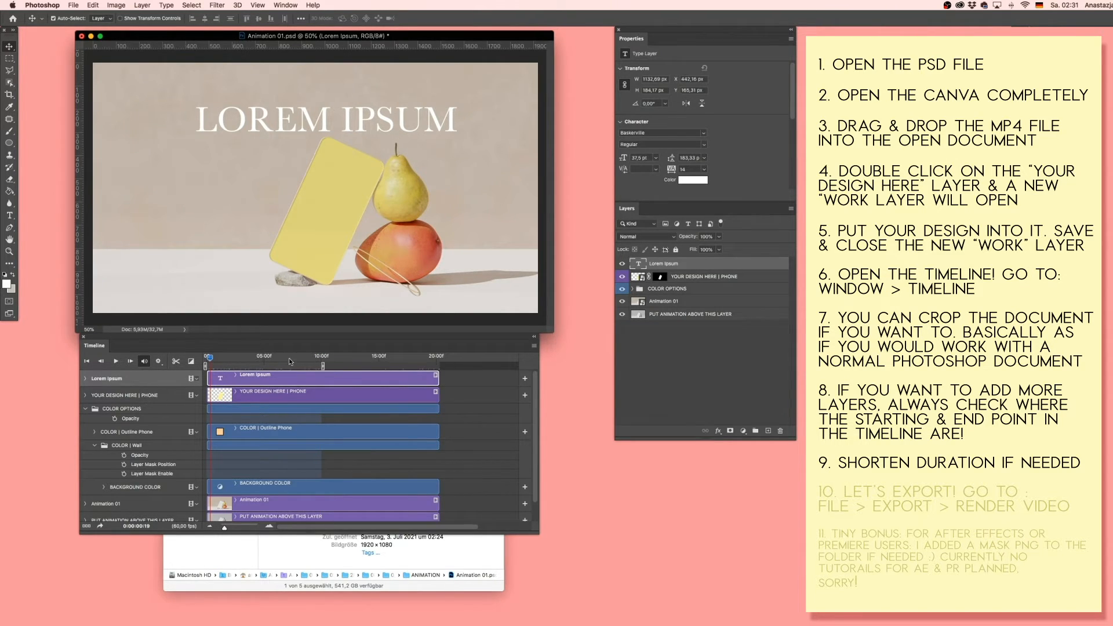
pyautogui.moveTo(246, 258)
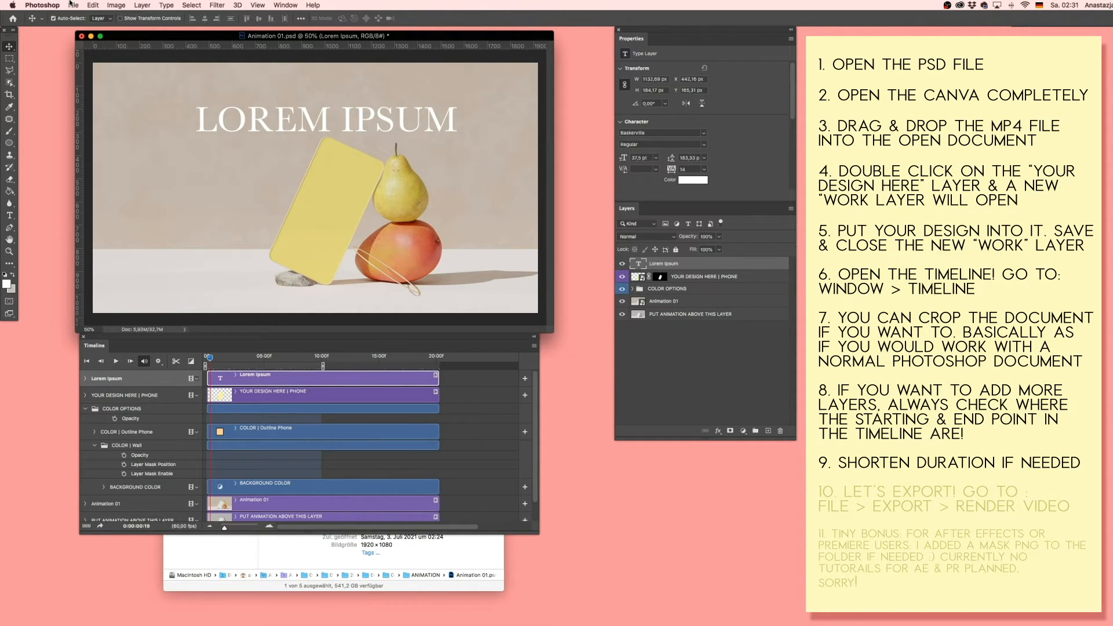
# Step: Open File > Export > Render Video for Animation 01.mp4
pyautogui.click(73, 6)
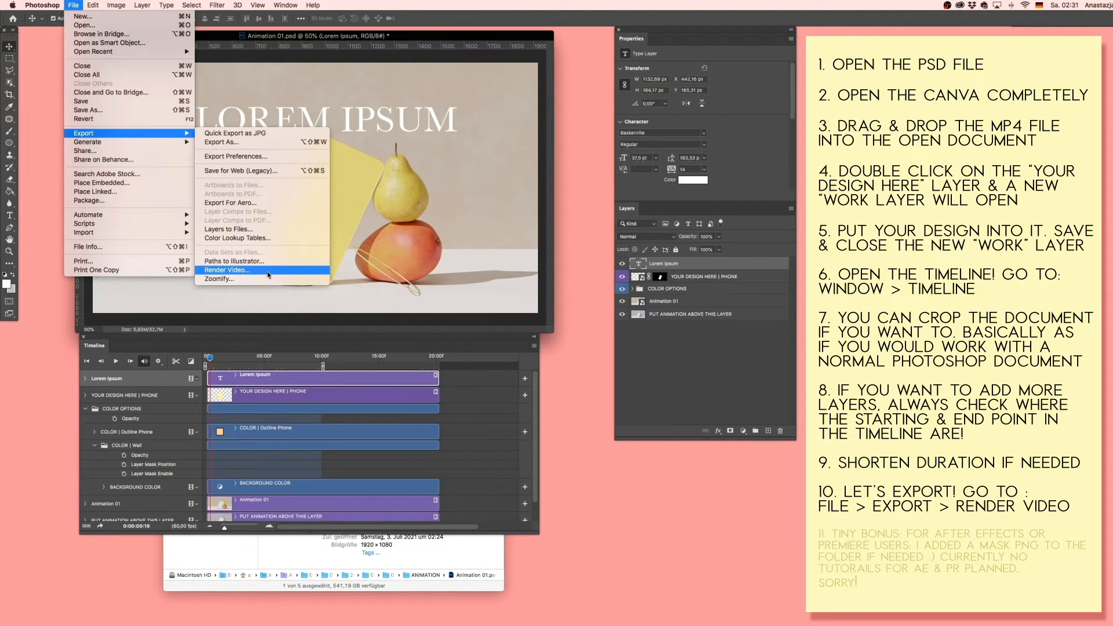
pyautogui.click(226, 269)
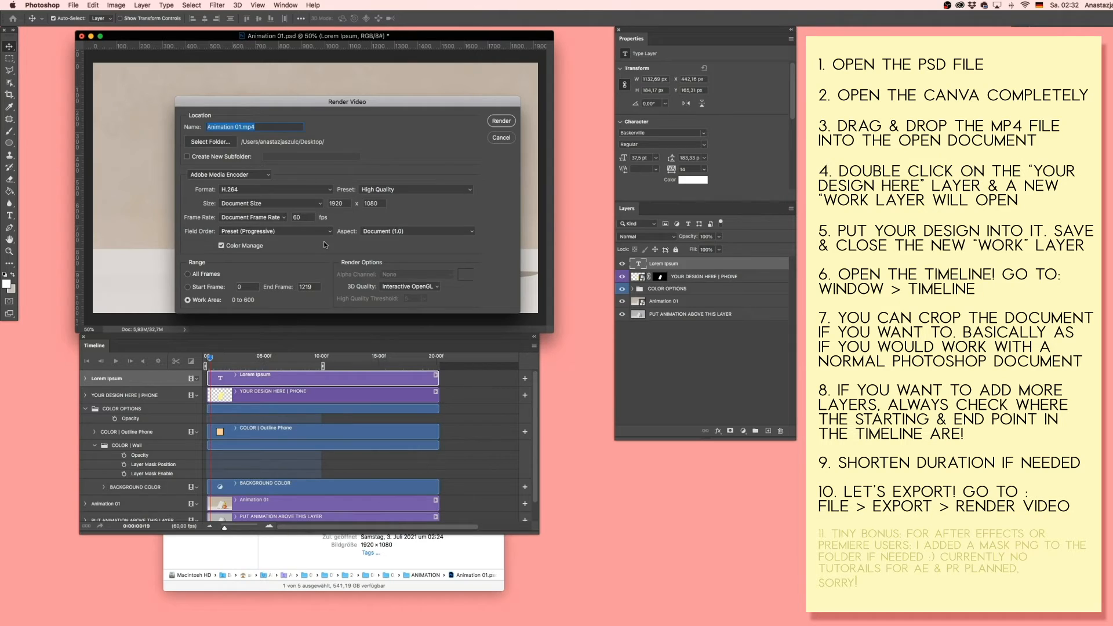
pyautogui.moveTo(210, 208)
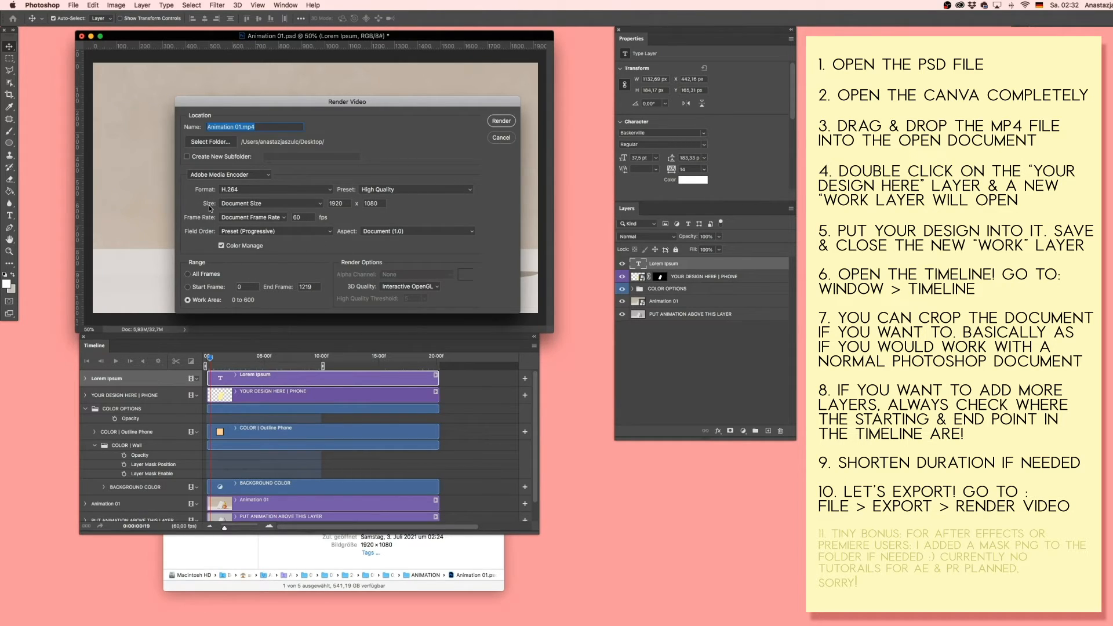
pyautogui.moveTo(303, 209)
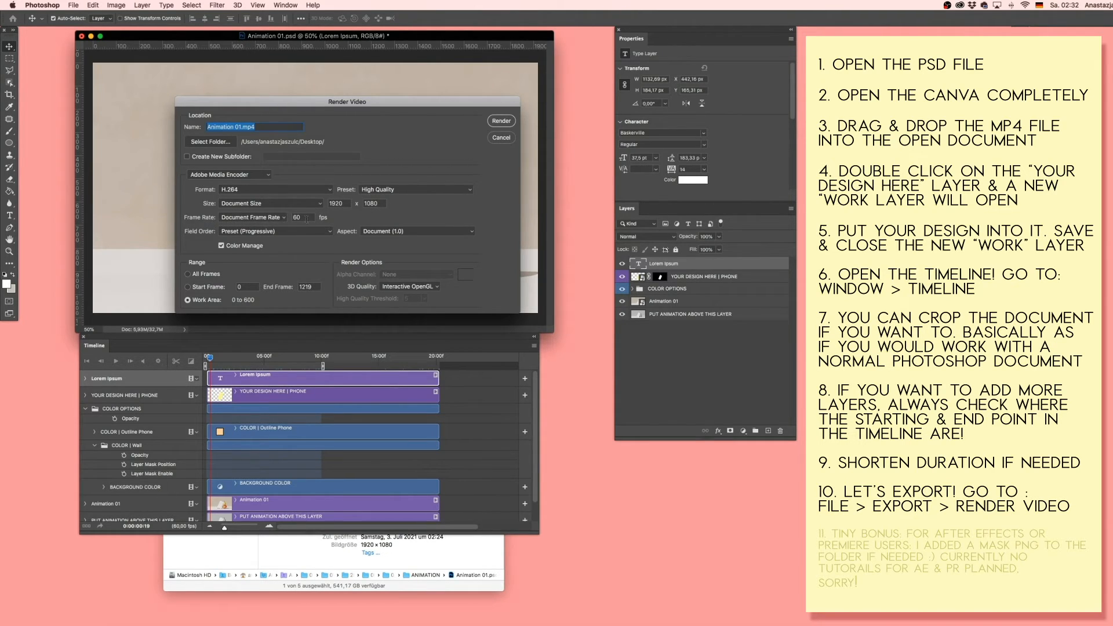
pyautogui.moveTo(452, 228)
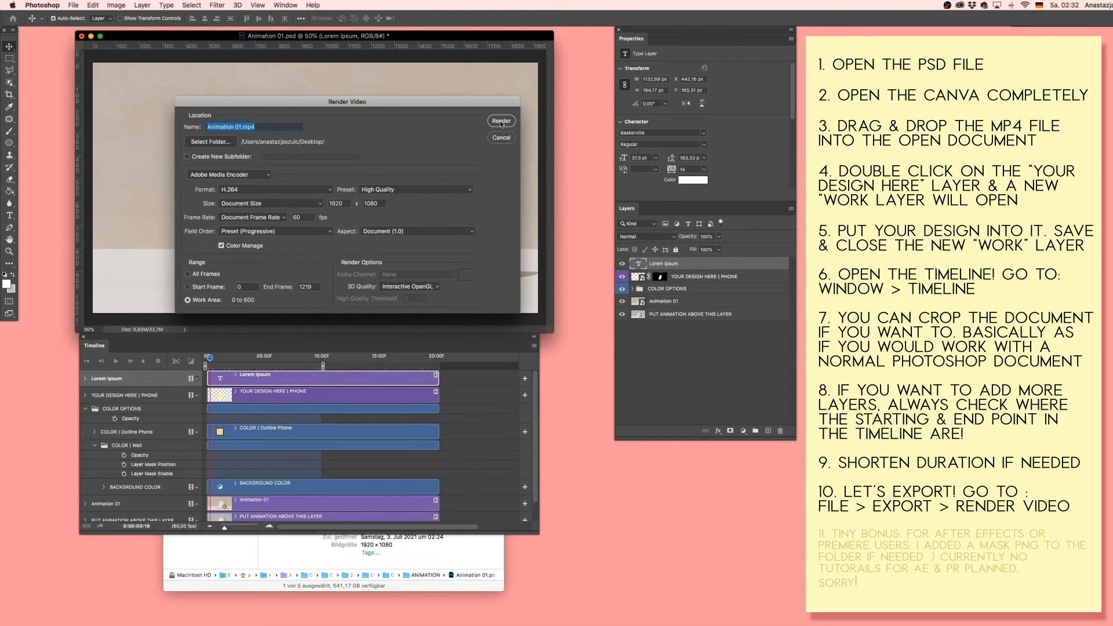
# Step: Render the video, then bring the ANIMATION project folder window to the front
pyautogui.click(501, 121)
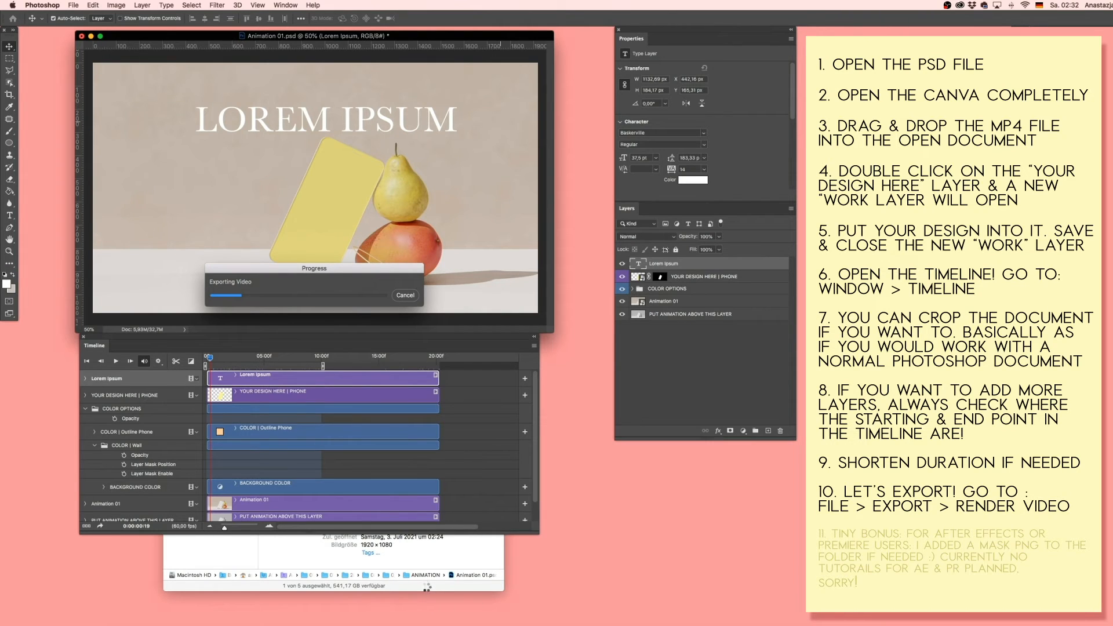
pyautogui.click(327, 382)
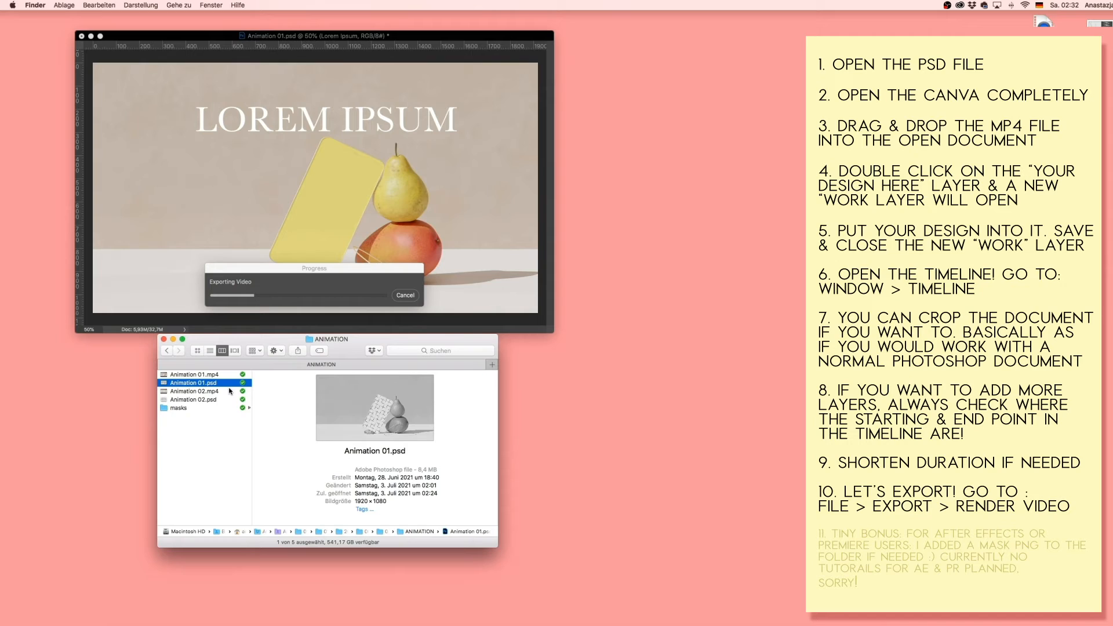
pyautogui.moveTo(209, 414)
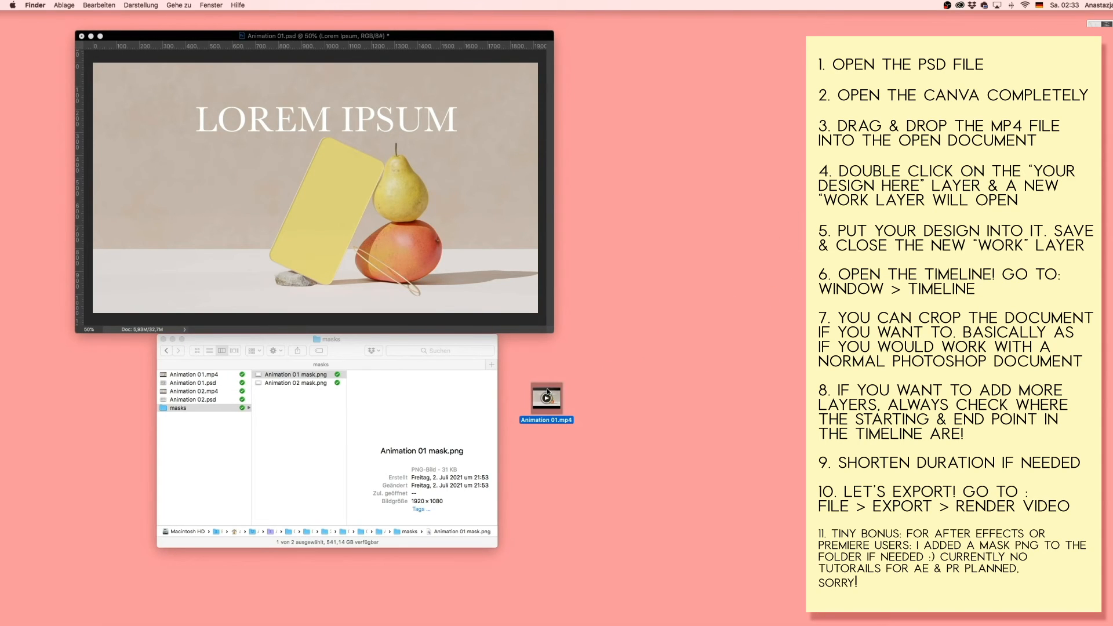
pyautogui.moveTo(546, 390)
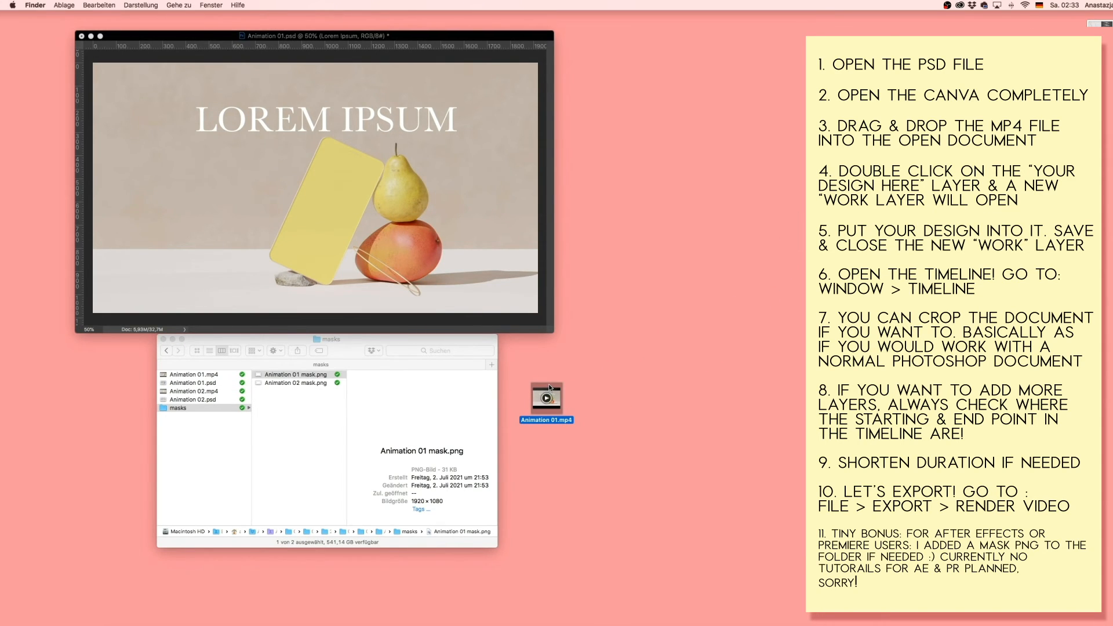
# Step: Preview the rendered Animation 01.mp4 from the desktop
pyautogui.doubleClick(545, 396)
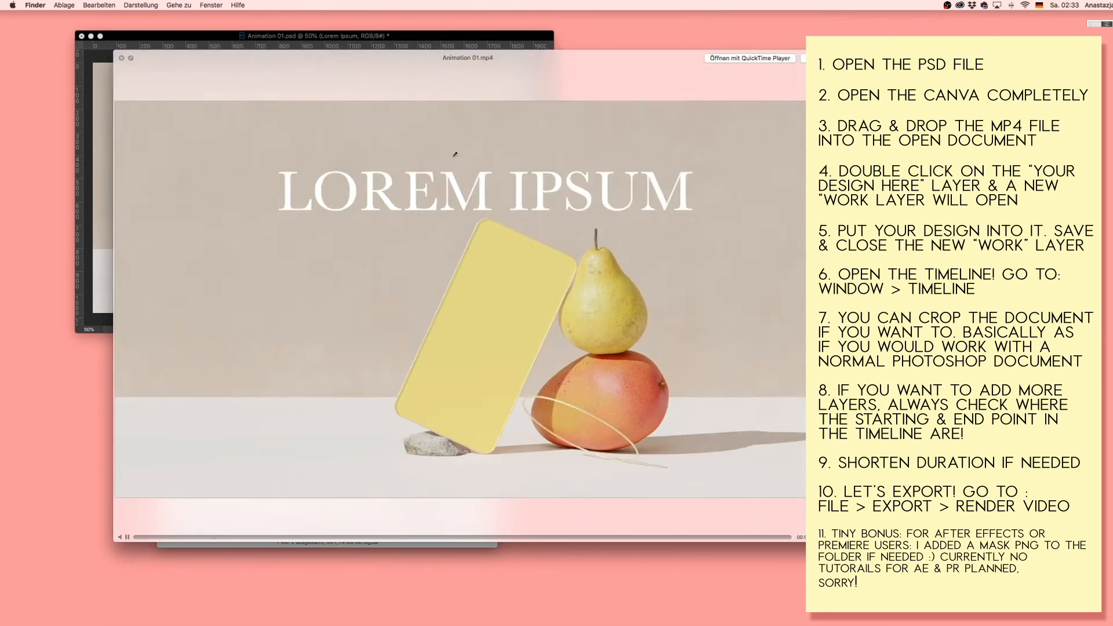